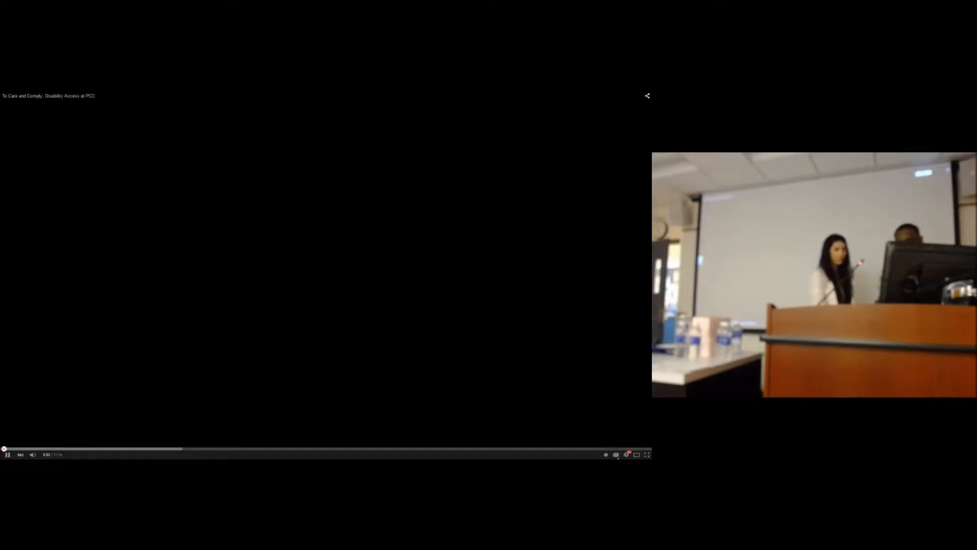
# Enable English captions on the embedded 'Disability Access at PCC' video via the CC control.
pyautogui.click(615, 454)
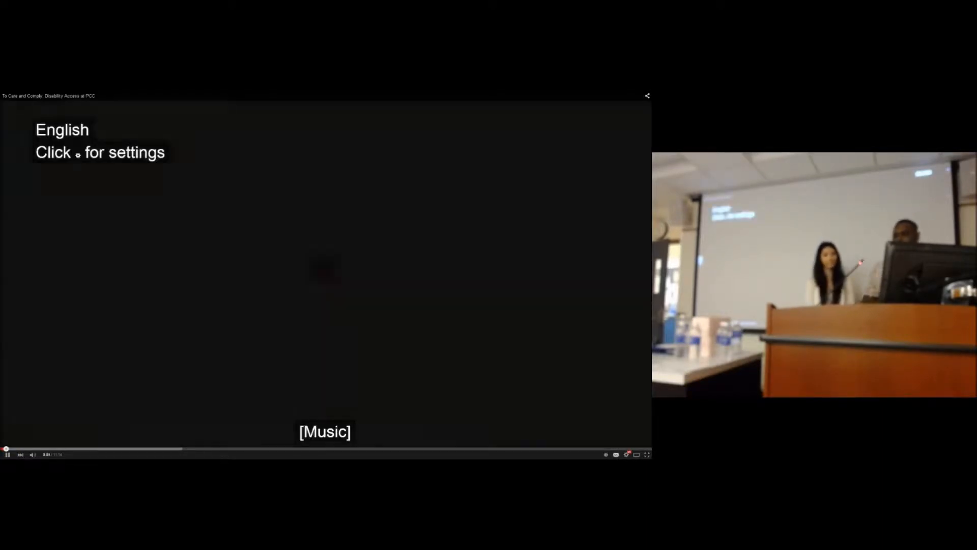